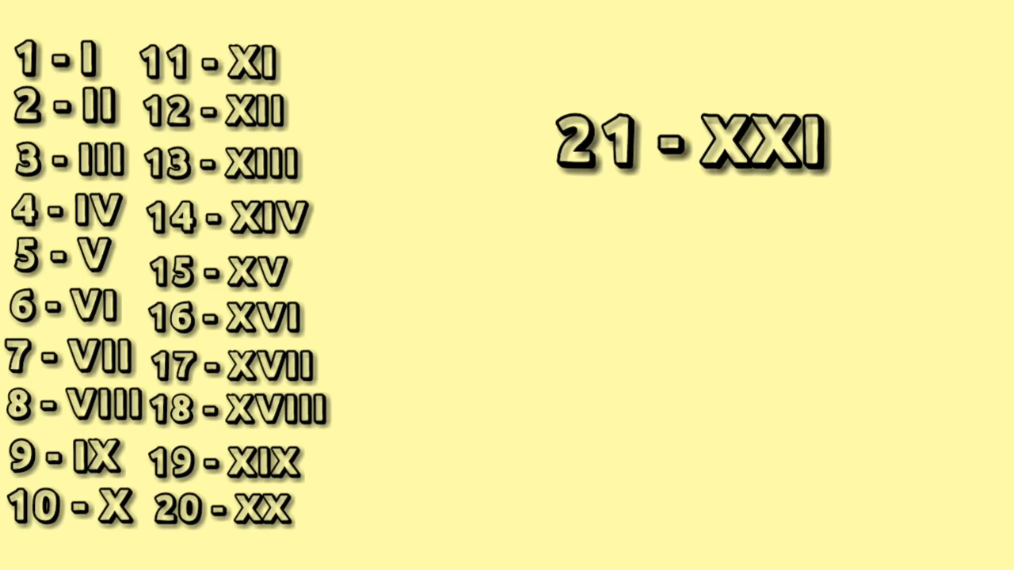
# Step: Drag the 21 - XXI label to the top of a new third column beside 11 - XI
pyautogui.moveTo(684, 140); pyautogui.dragTo(404, 66)
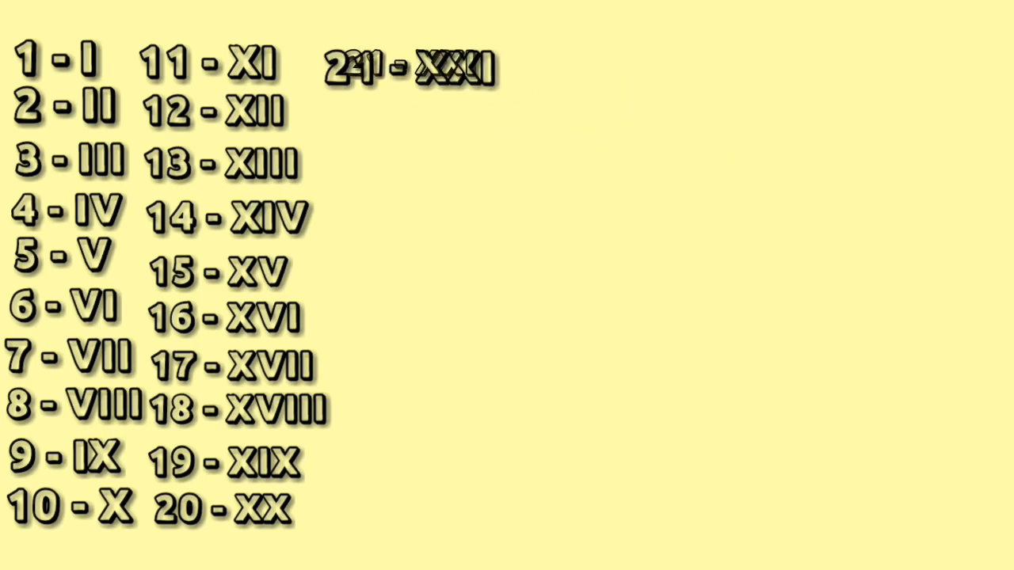